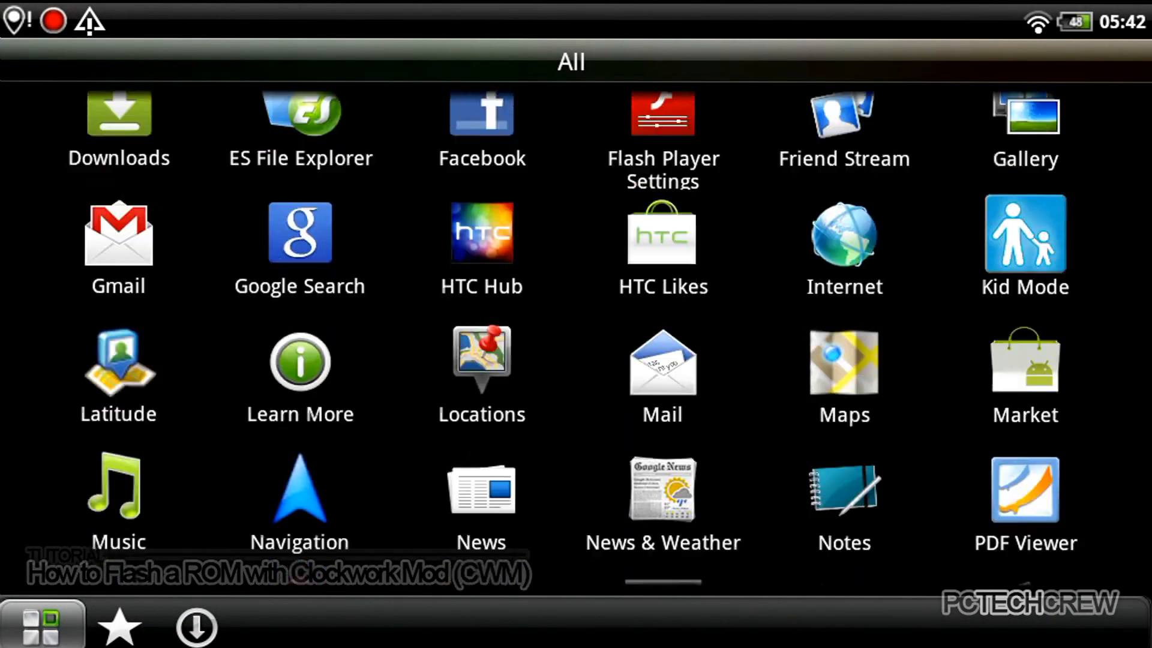
Step: Scroll the app drawer and launch the Market app
{"action": "scroll", "scroll_direction": "down", "scroll_amount": 3}
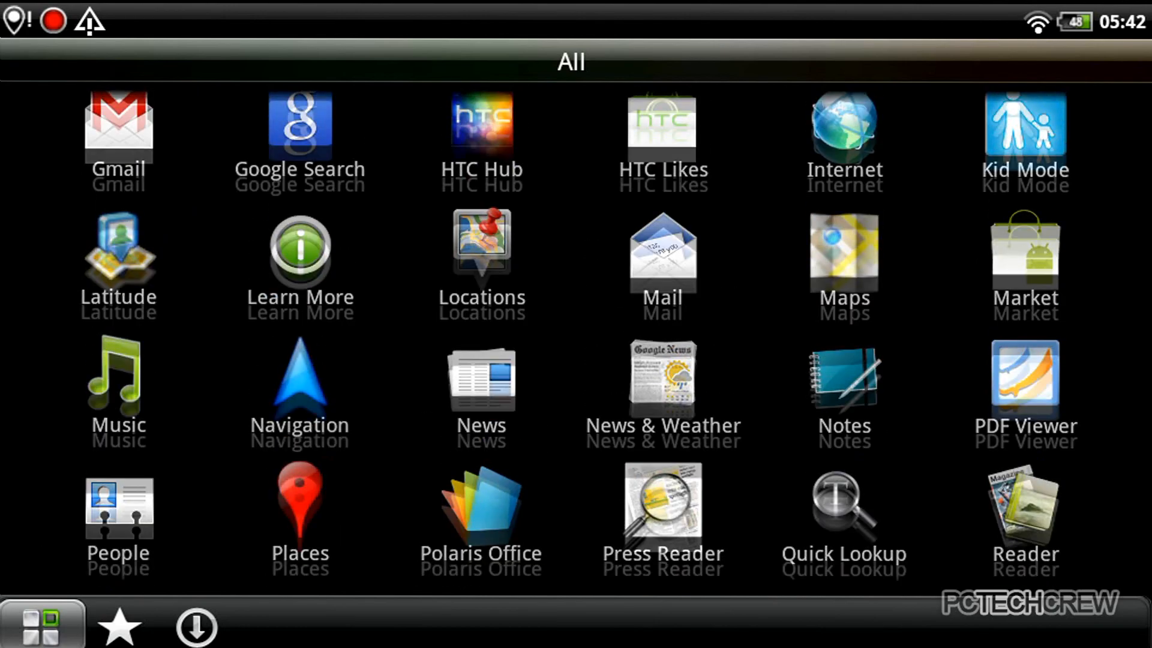
{"action": "scroll", "scroll_direction": "down", "scroll_amount": 3}
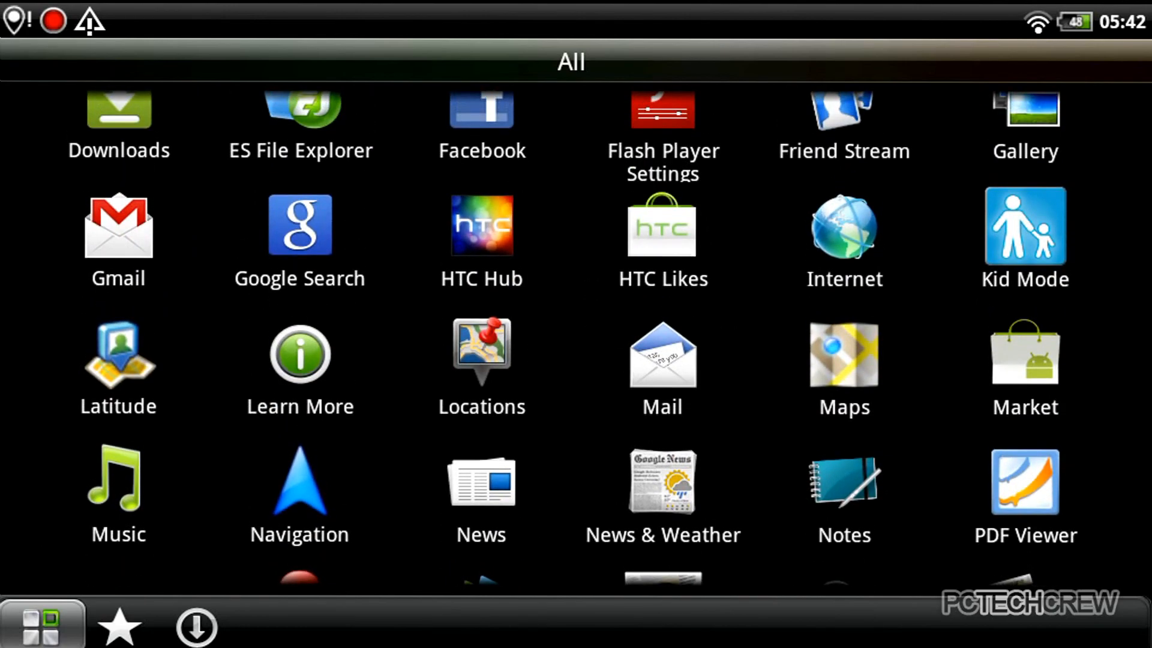
{"action": "left_click", "coordinate": [1023, 353]}
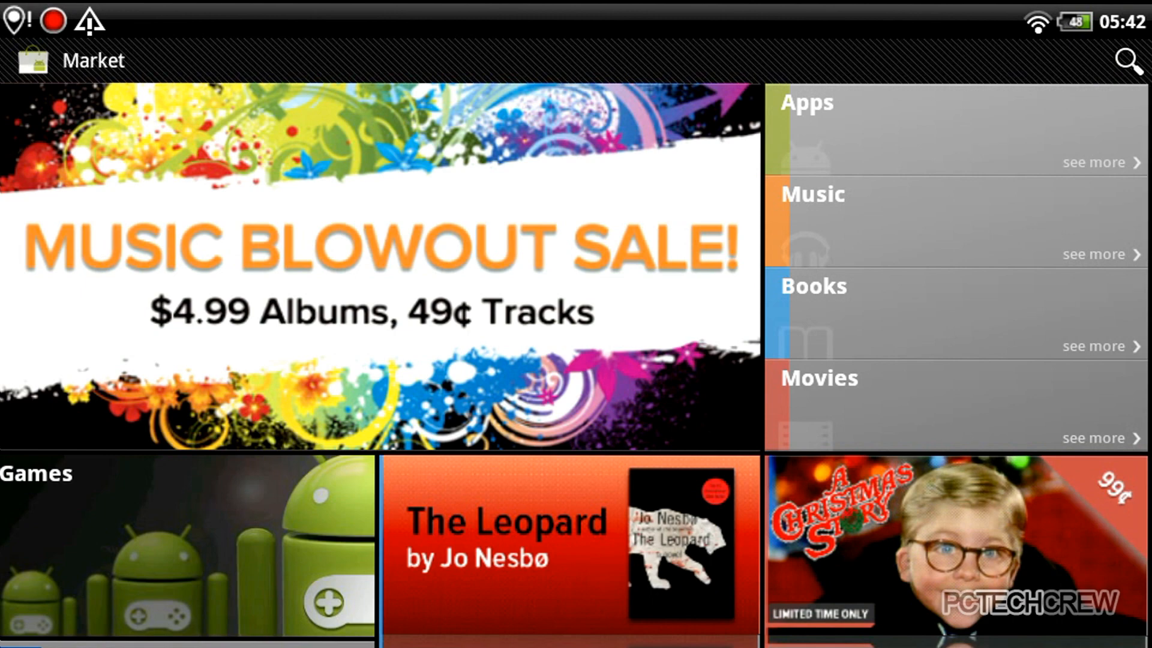
Step: Search the Market for 'quick boot' to reach the Quick Boot (Reboot) download page
{"action": "left_click", "coordinate": [1129, 60]}
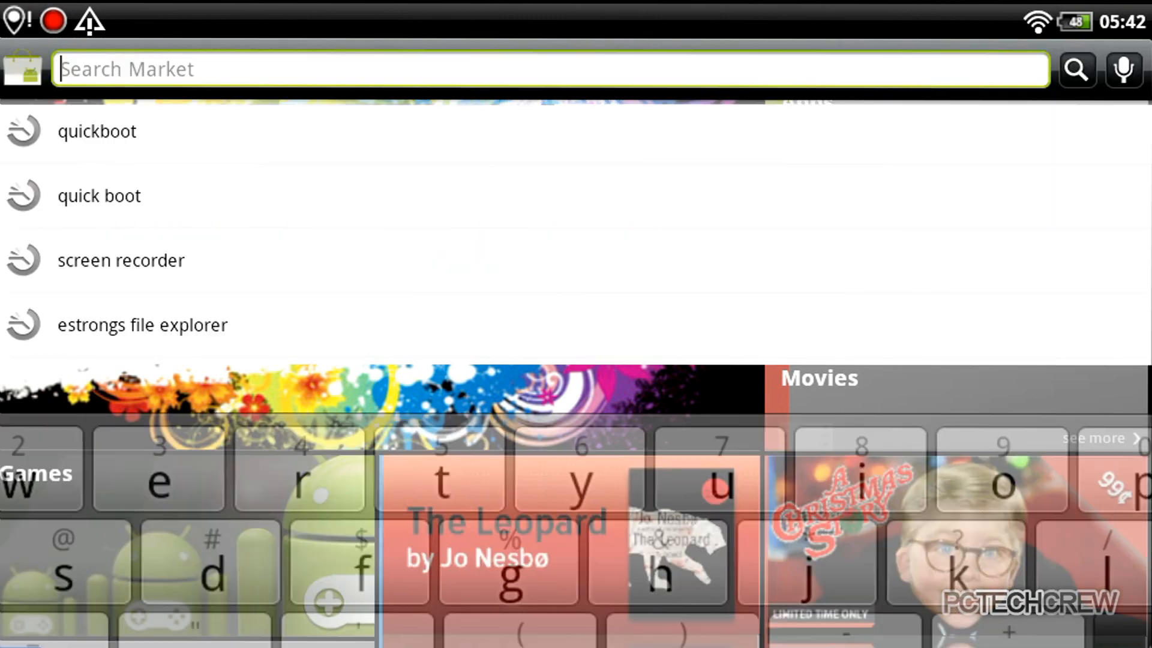
{"action": "type", "text": "q"}
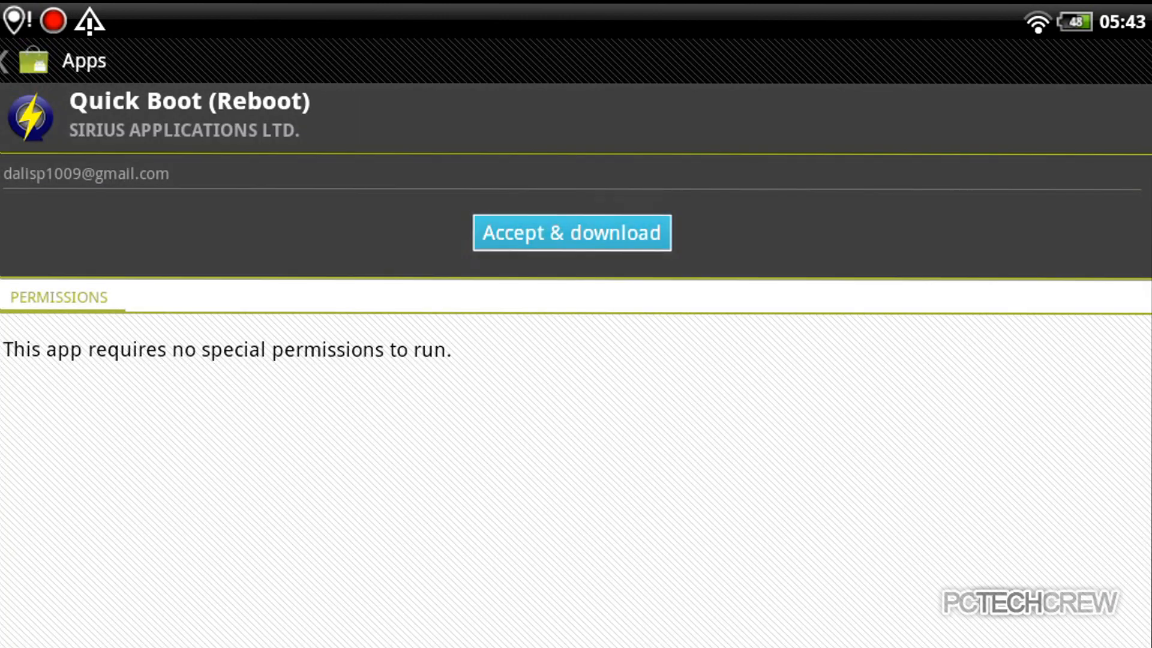
Step: Accept and download Quick Boot, then launch it to reboot into ClockworkMod Recovery
{"action": "left_click", "coordinate": [571, 231]}
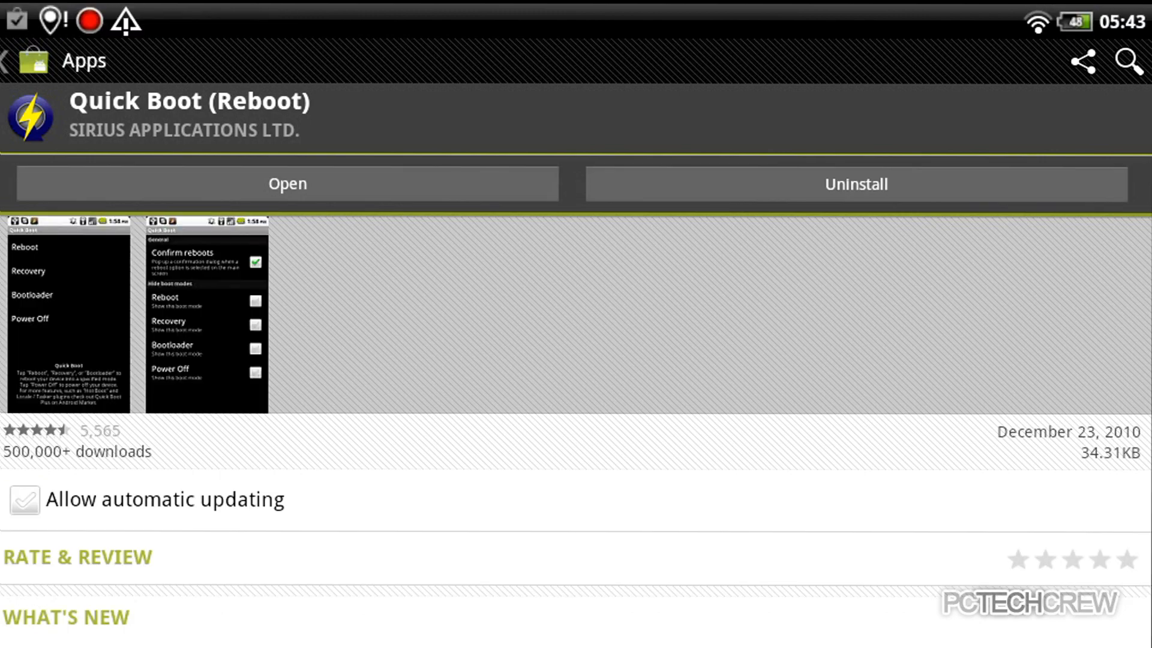
{"action": "left_click", "coordinate": [287, 184]}
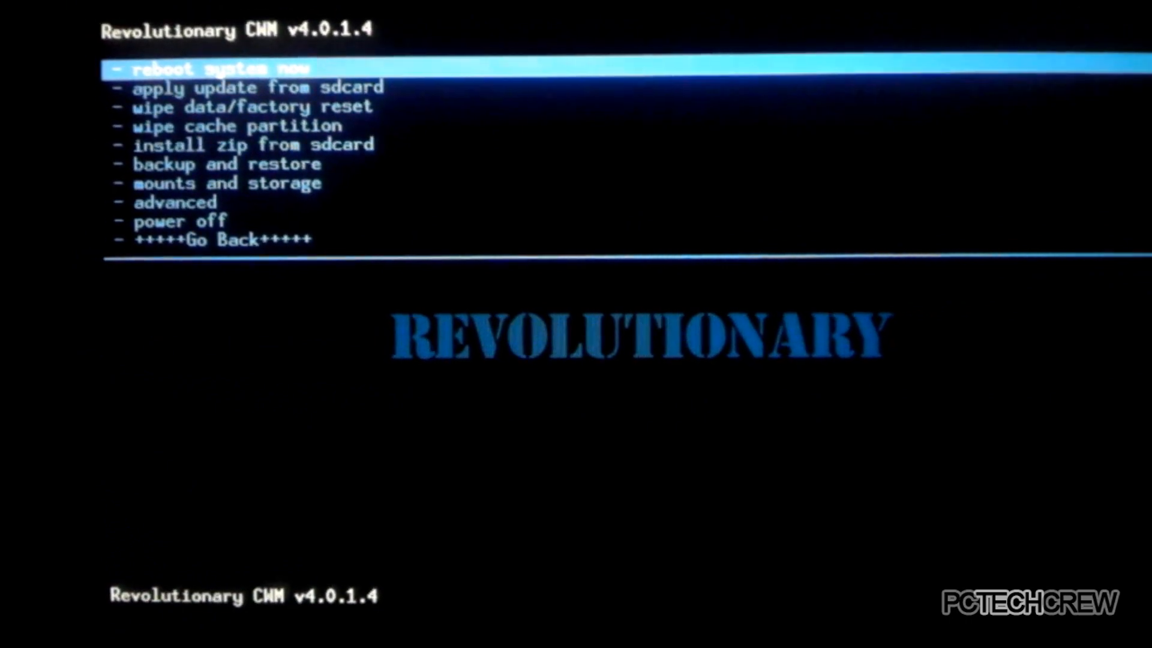
Step: Wipe the cache partition, then enter the Advanced and Debugging Menu
{"action": "key", "text": "Down"}
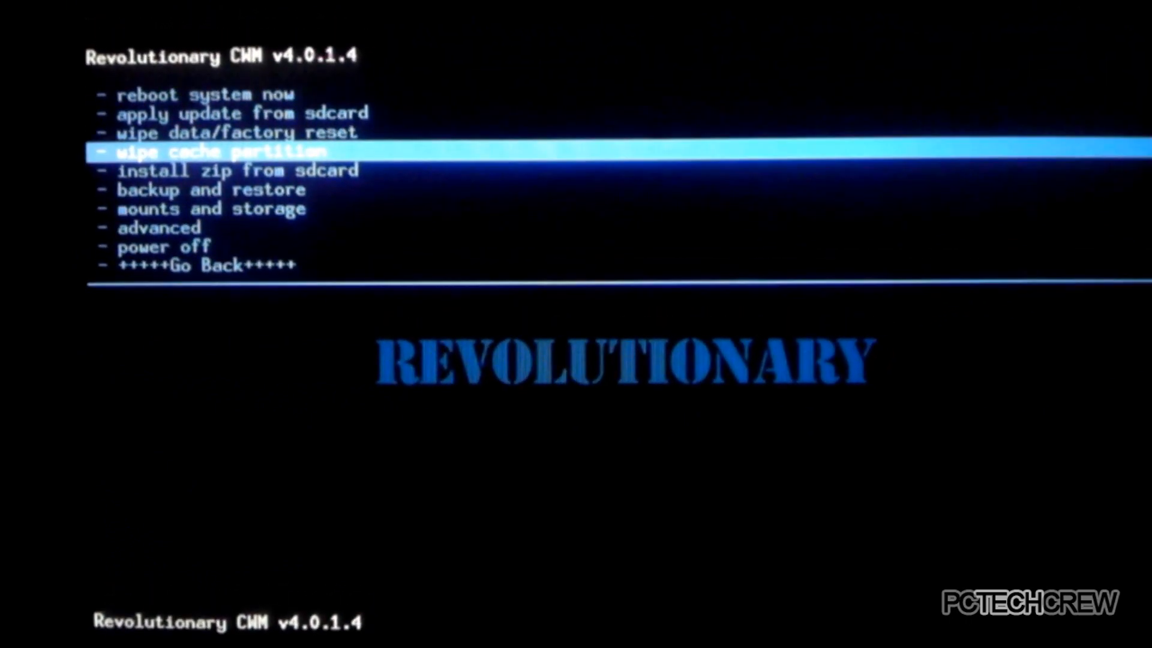
{"action": "key", "text": "enter"}
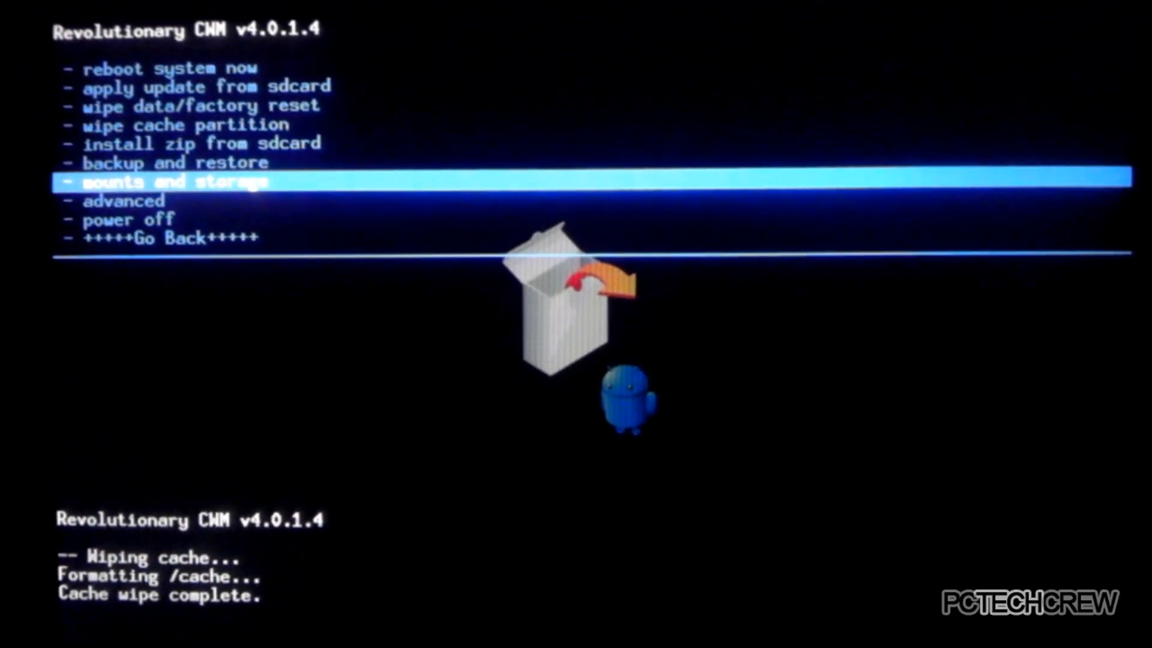
{"action": "left_click", "coordinate": [124, 201]}
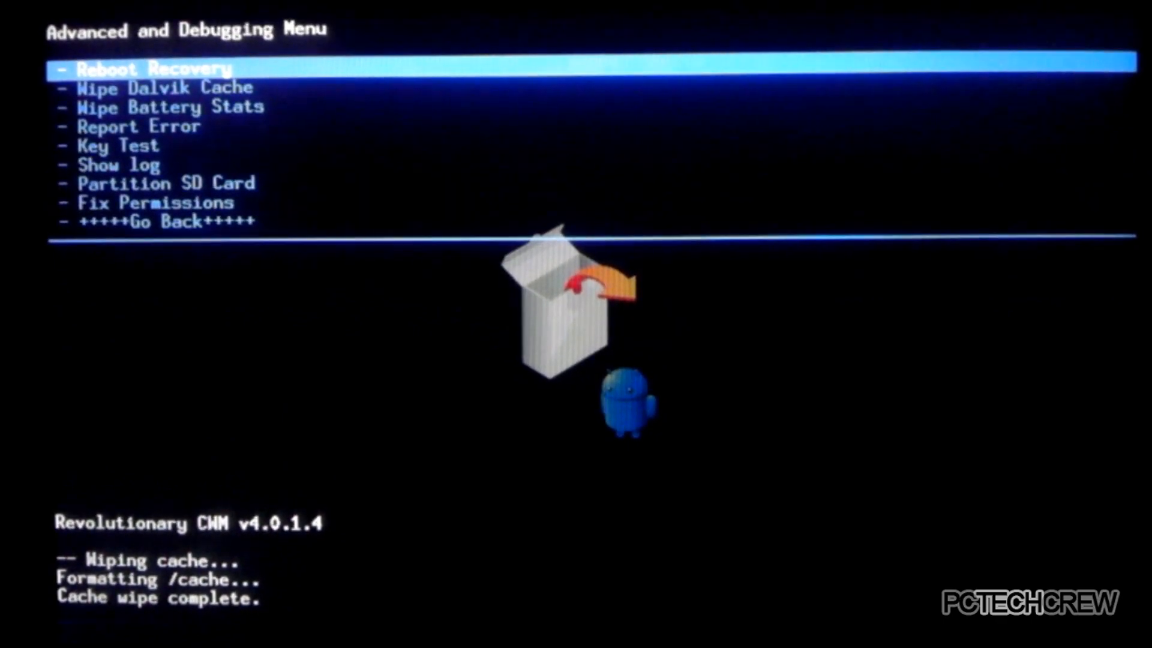
Step: Select Wipe Dalvik Cache and confirm it
{"action": "key", "text": "Down"}
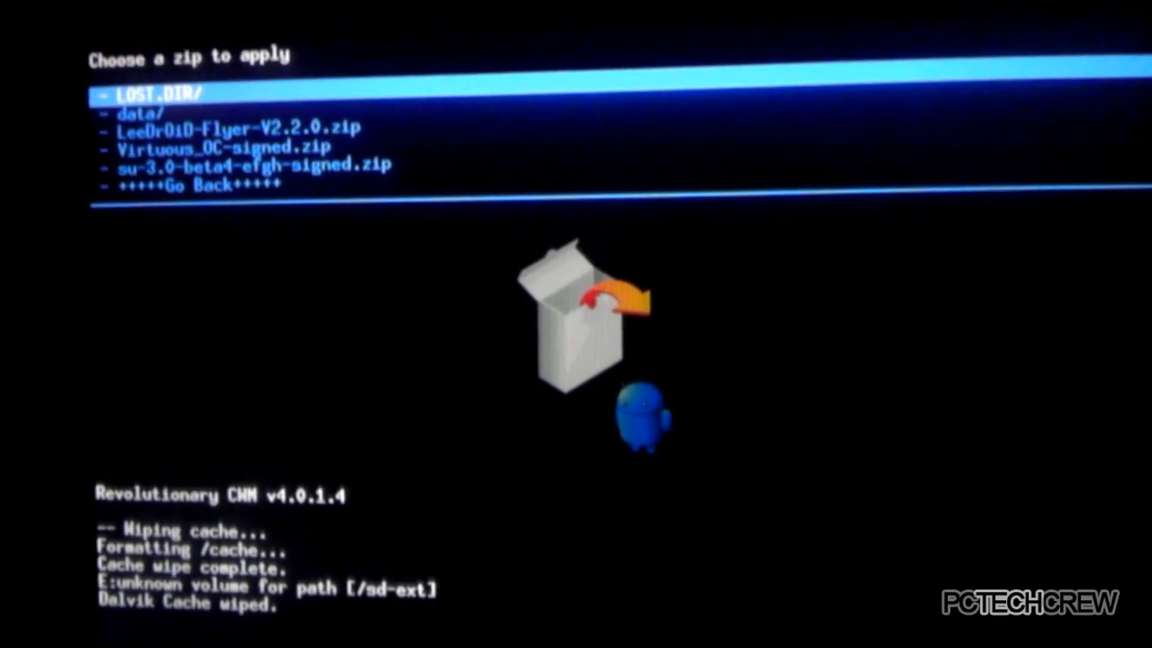
Step: Highlight LeeDrOiD-Flyer-V2.2.0.zip in the SD card zip list and choose it
{"action": "key", "text": "Down"}
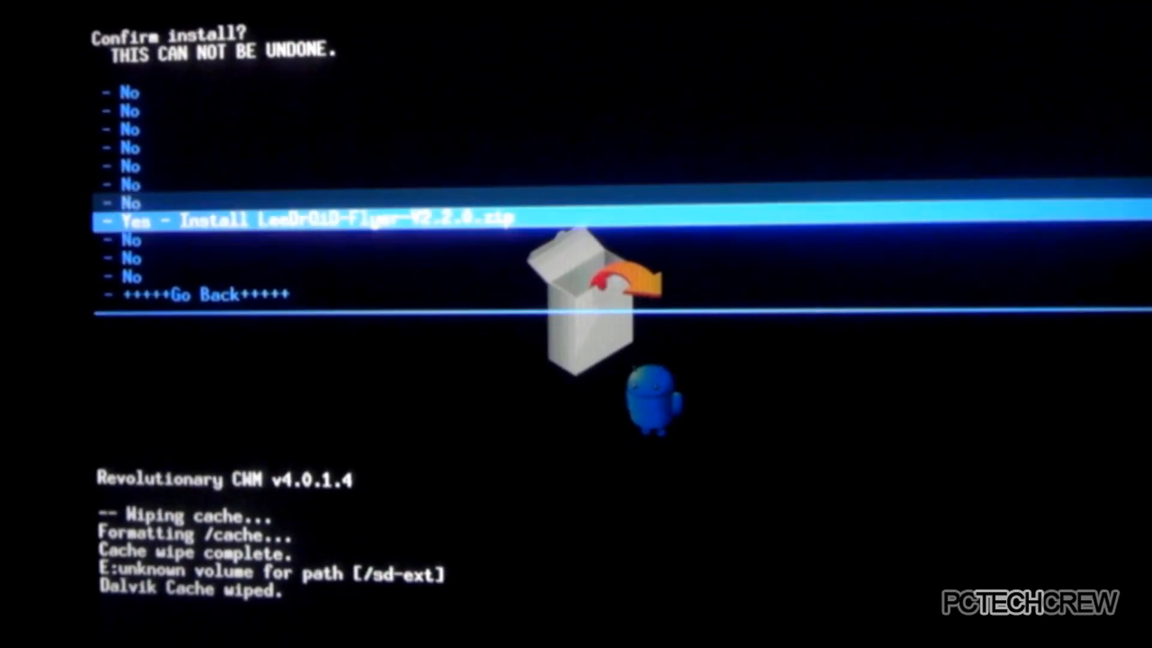
Step: Line up 'Yes - Install LeeDrOiD-Flyer-V2.2.0.zip' on the Confirm install screen without starting it
{"action": "key", "text": "Down"}
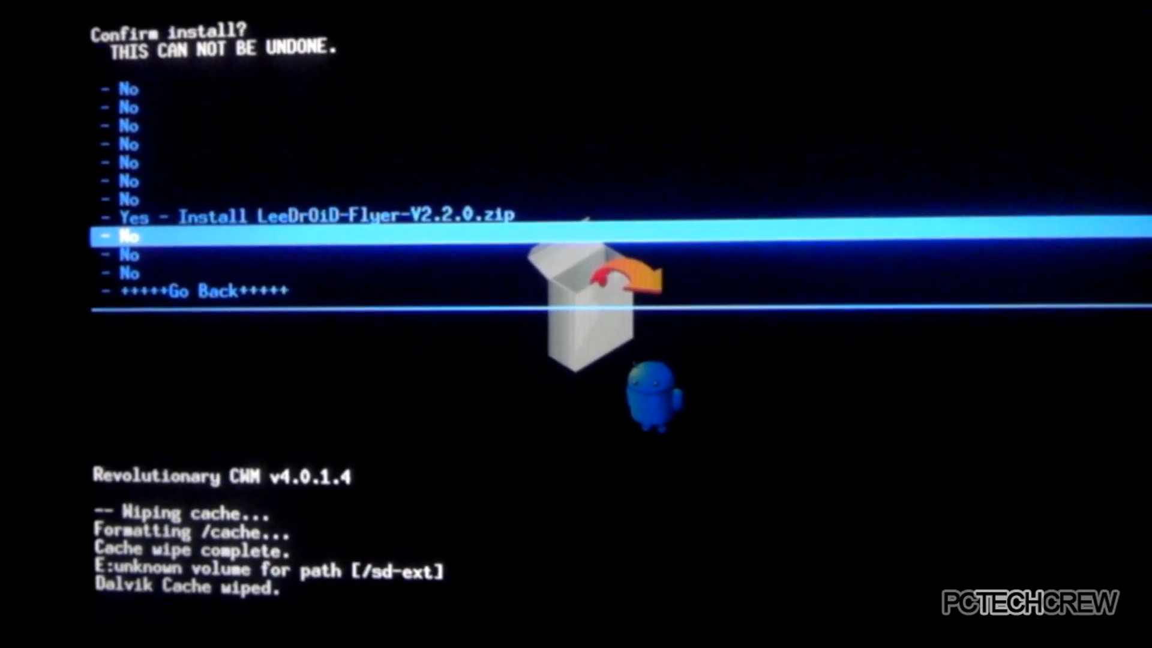
{"action": "key", "text": "up"}
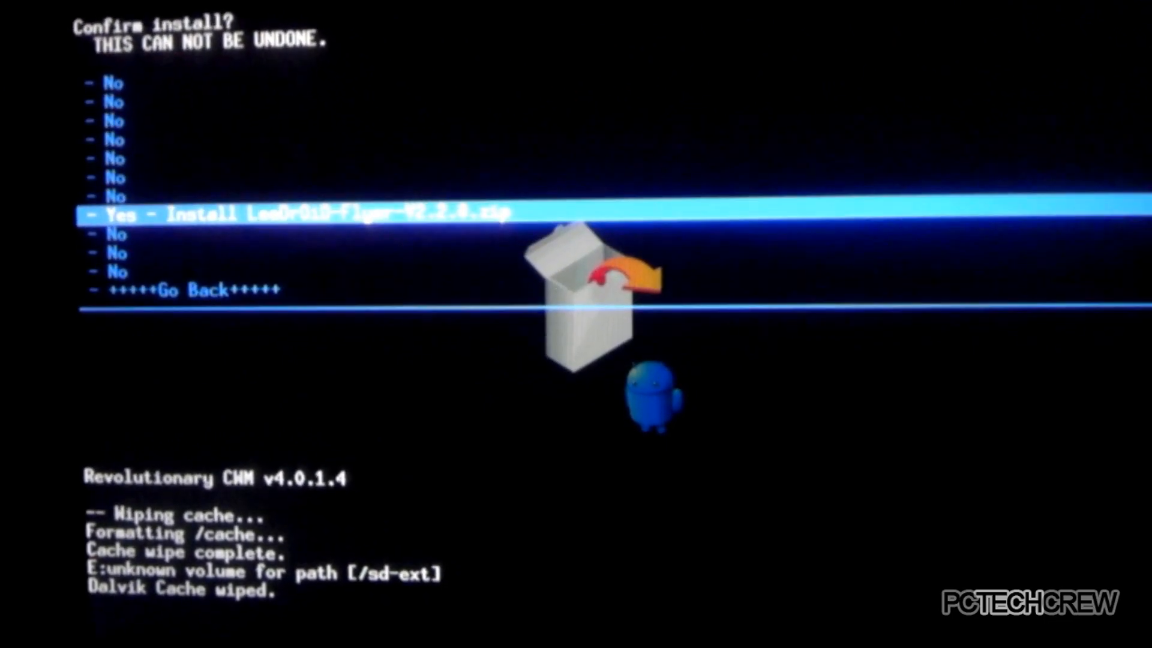